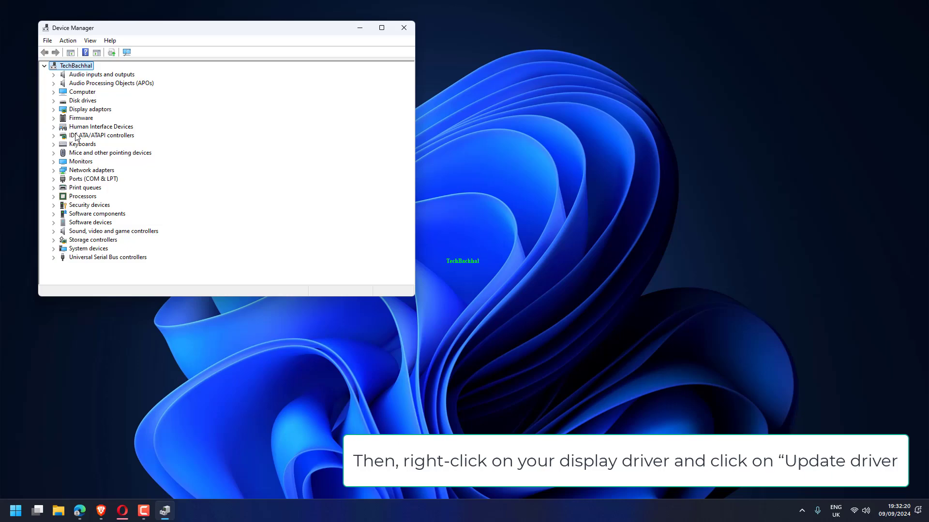
Step: Run an automatic driver search for the Intel(R) UHD Graphics 630 adaptor, confirming the best driver is installed
{"action": "left_click", "coordinate": [55, 109]}
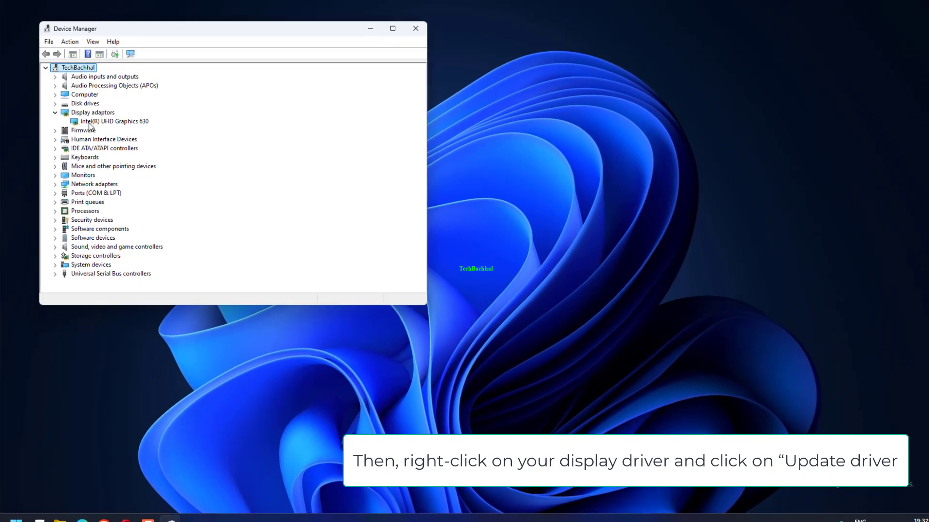
{"action": "right_click", "coordinate": [116, 122]}
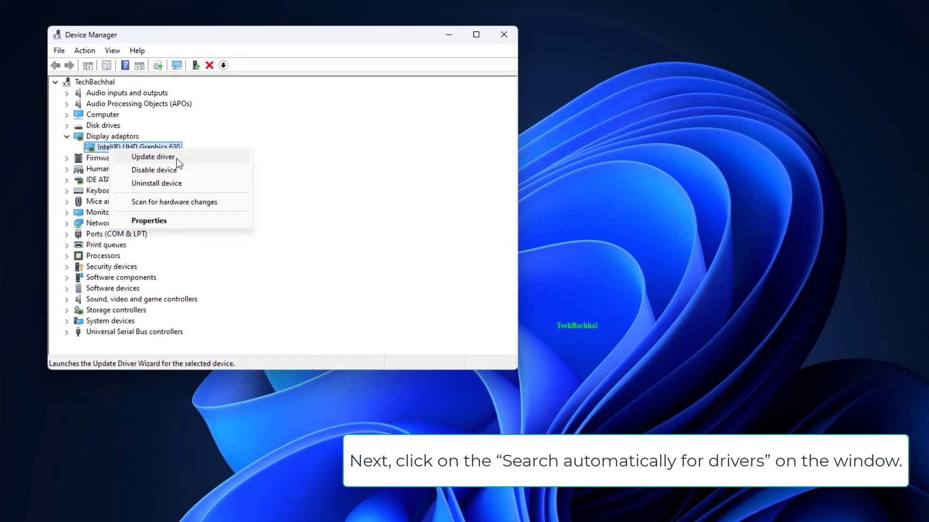
{"action": "left_click", "coordinate": [152, 156]}
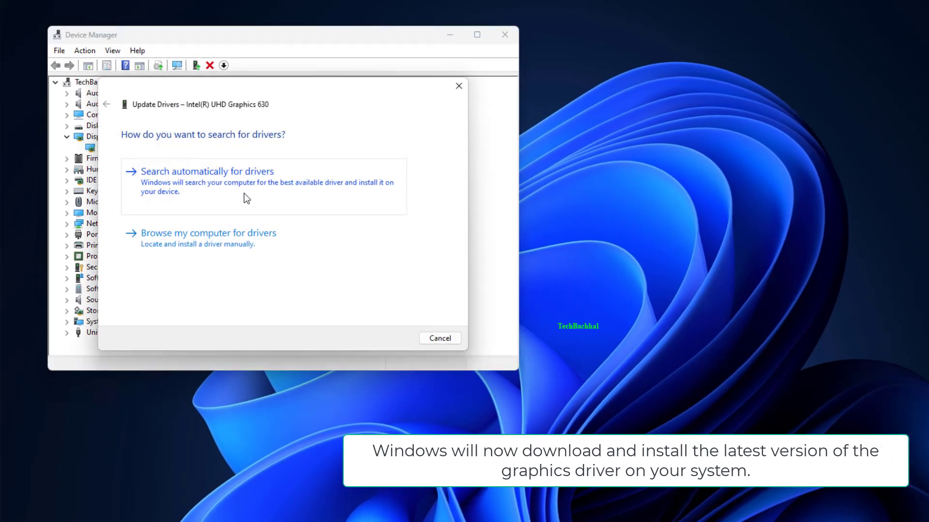
{"action": "left_click", "coordinate": [206, 171]}
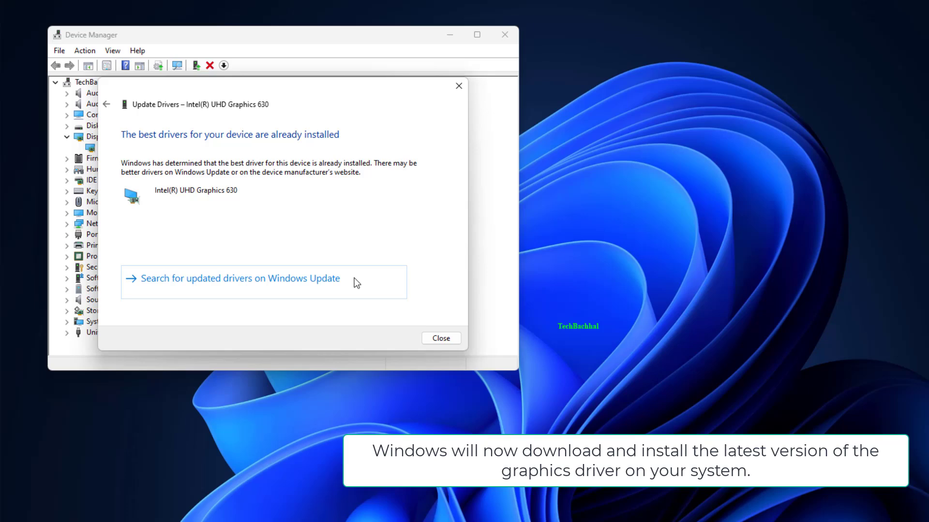
{"action": "mouse_move", "coordinate": [316, 214]}
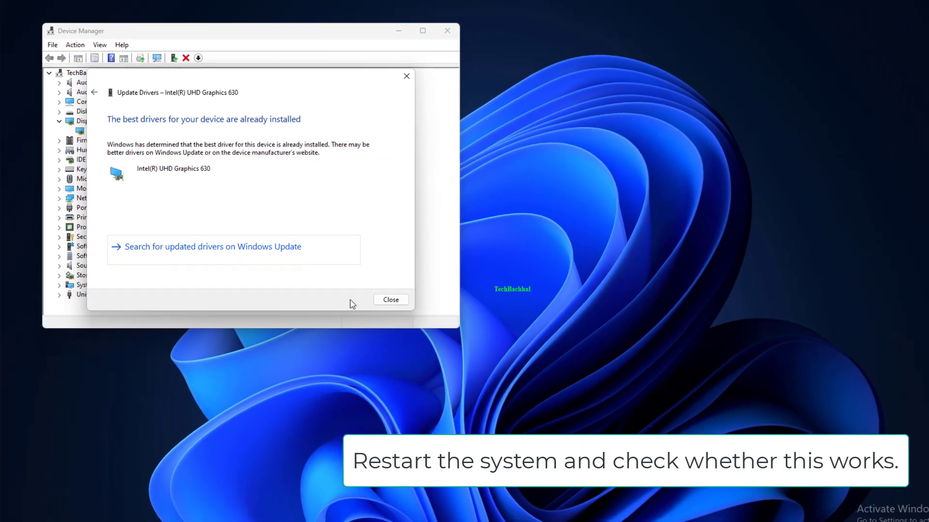
{"action": "left_click", "coordinate": [390, 300]}
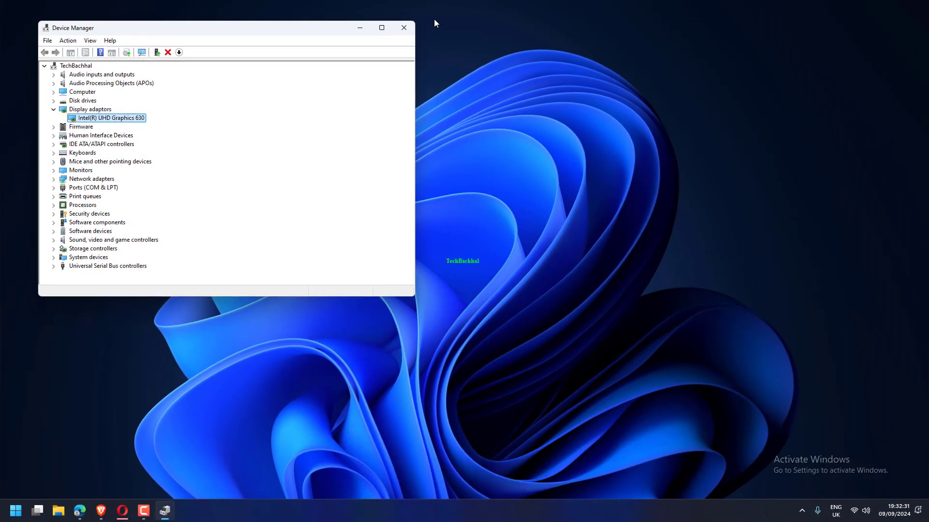
Step: Close Device Manager and bring up the Run dialog with Windows+R
{"action": "left_click", "coordinate": [403, 27]}
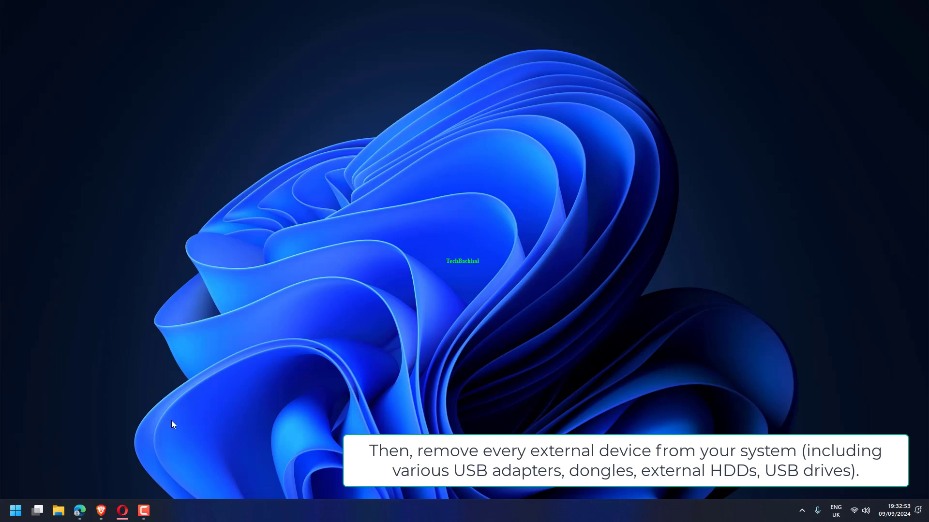
{"action": "mouse_move", "coordinate": [364, 191]}
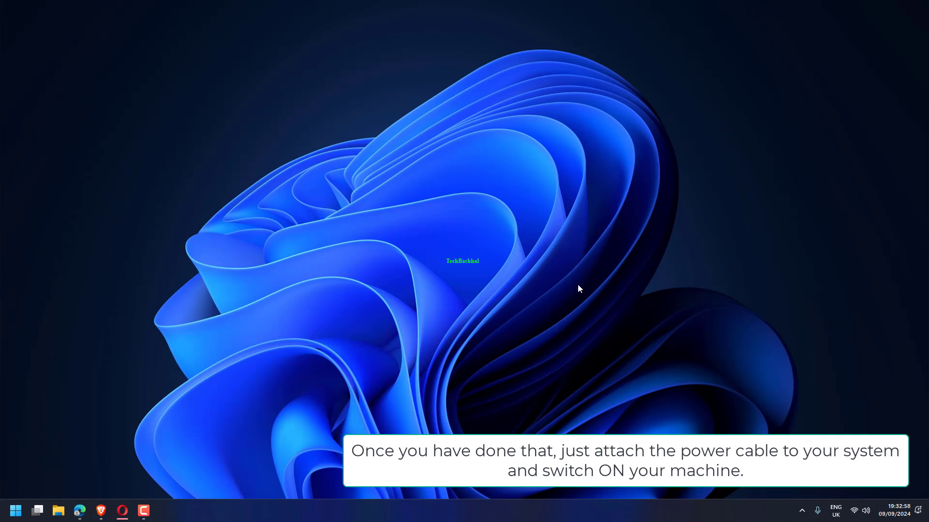
{"action": "mouse_move", "coordinate": [574, 295]}
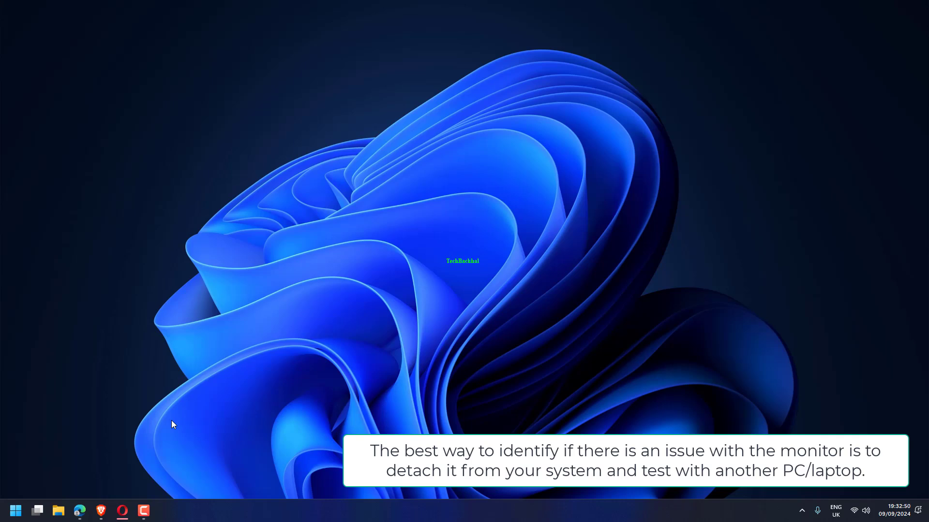
{"action": "mouse_move", "coordinate": [148, 174]}
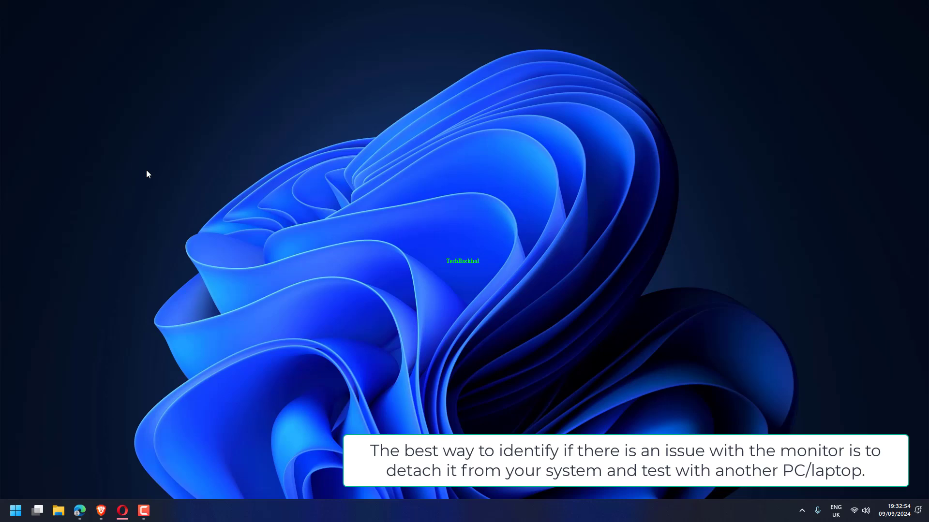
{"action": "mouse_move", "coordinate": [583, 280]}
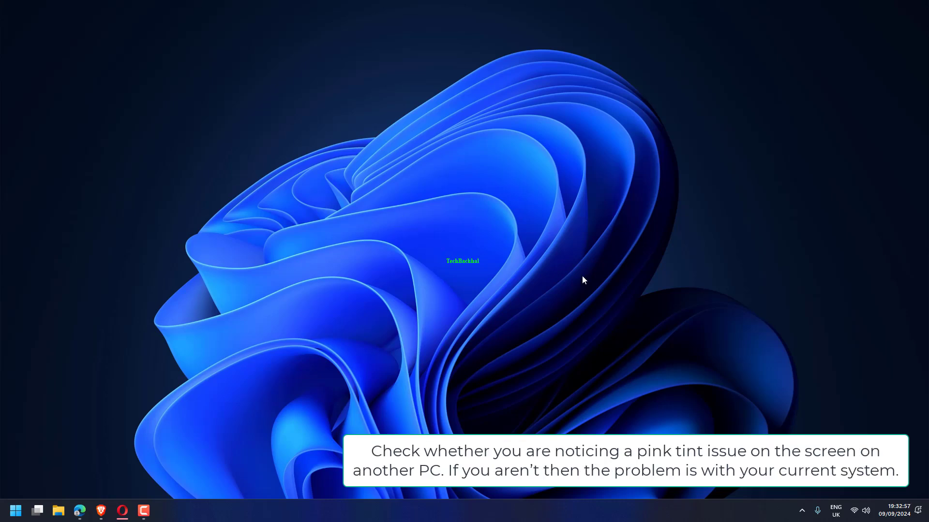
{"action": "mouse_move", "coordinate": [575, 294]}
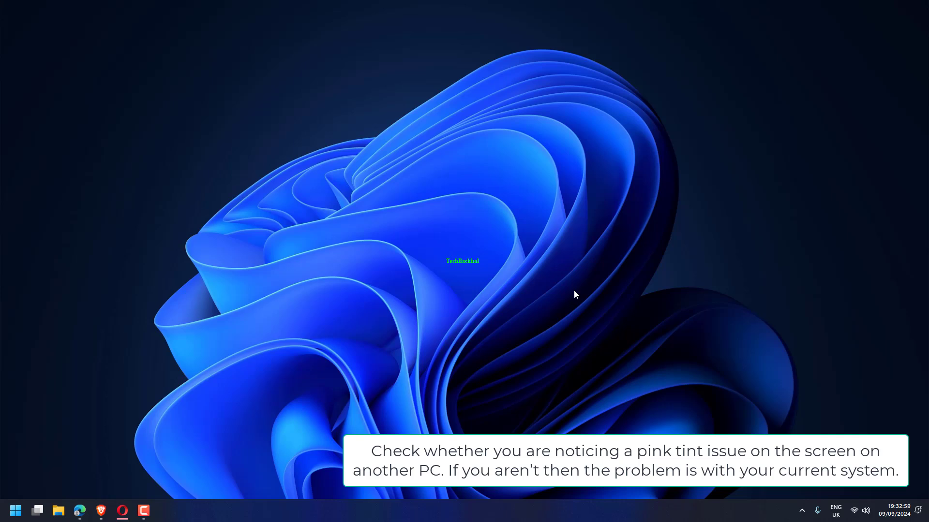
{"action": "key", "text": "win+r"}
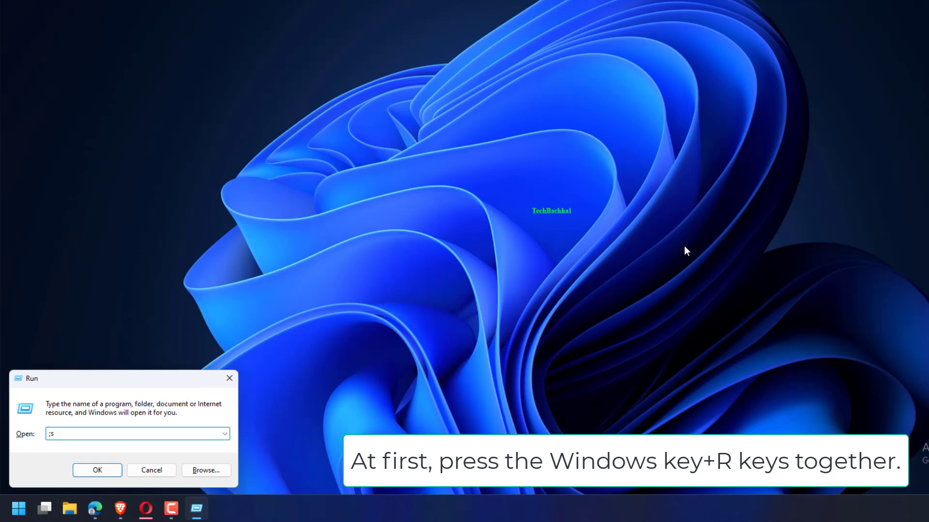
Step: Run msconfig to open System Configuration on its General tab
{"action": "type", "text": "ms"}
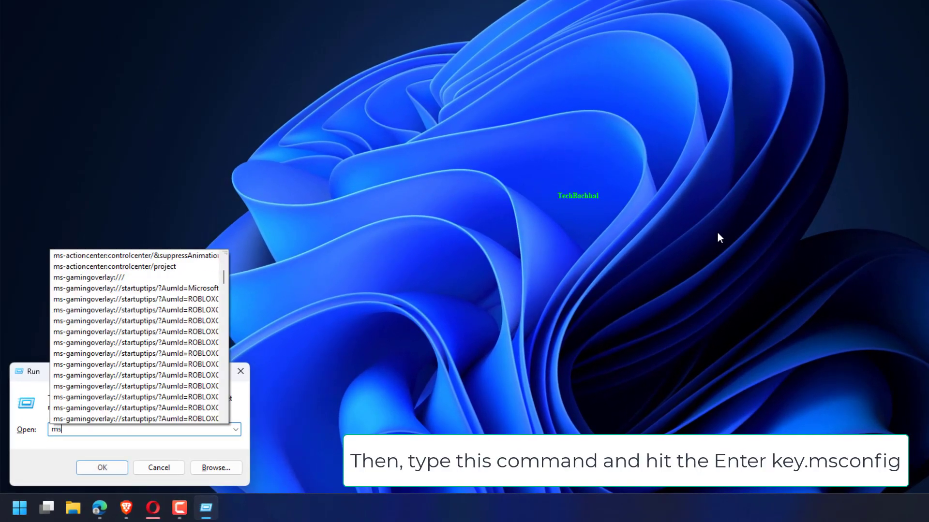
{"action": "type", "text": "config"}
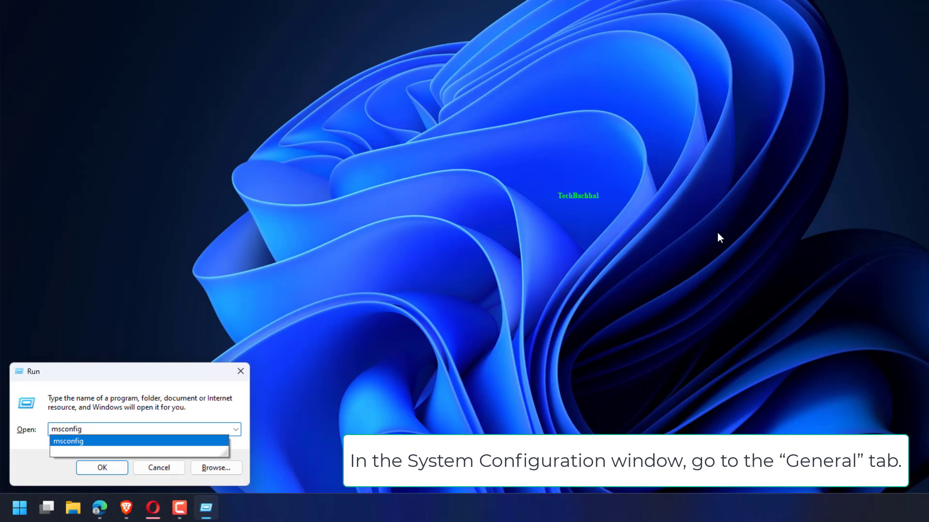
{"action": "left_click", "coordinate": [101, 467]}
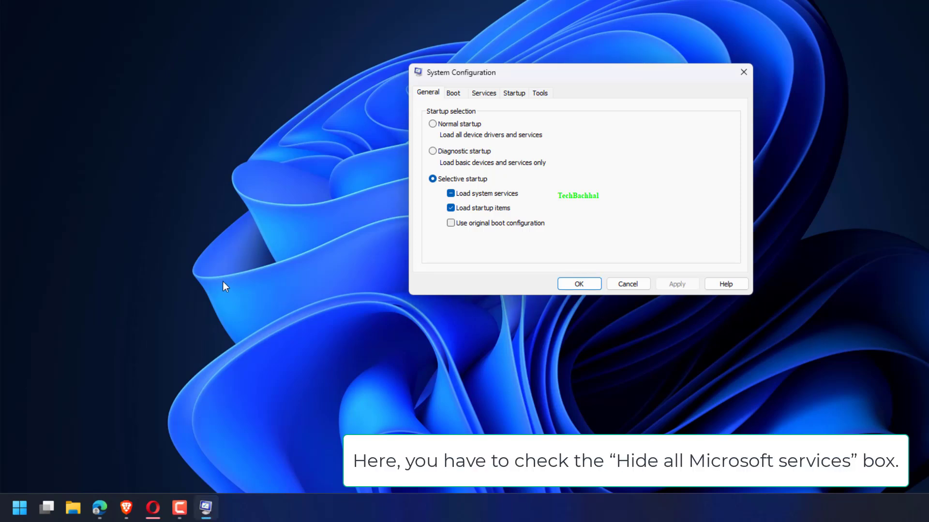
Step: Hide all Microsoft services so only unchecked third-party services remain, then view the Startup tab
{"action": "left_click", "coordinate": [483, 93]}
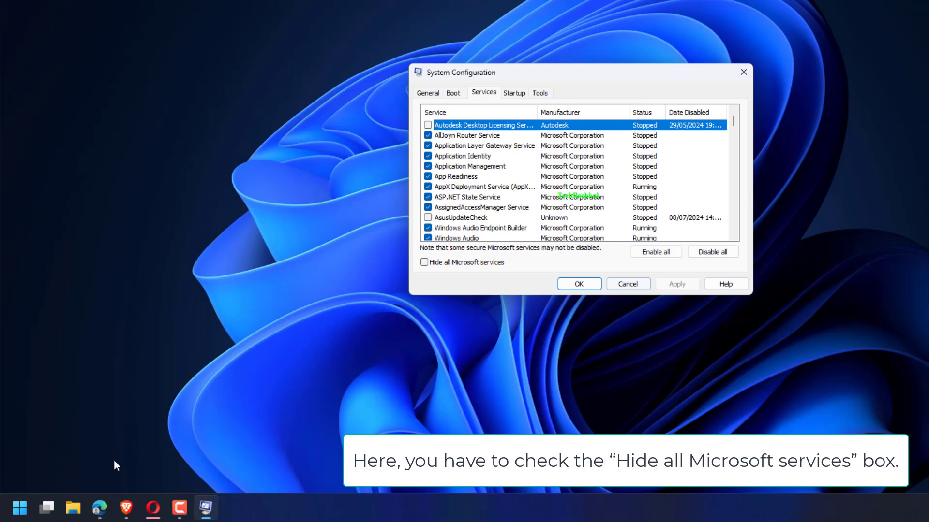
{"action": "left_click", "coordinate": [425, 262]}
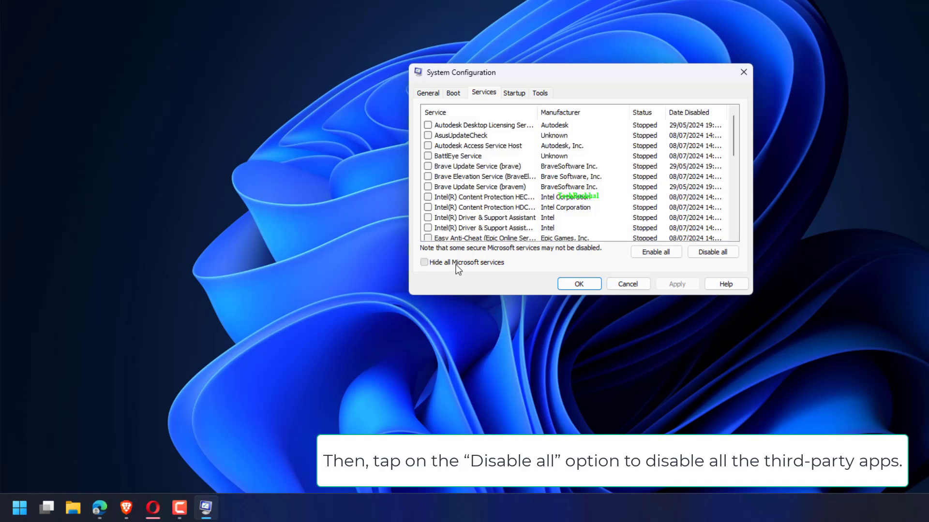
{"action": "left_click", "coordinate": [424, 262]}
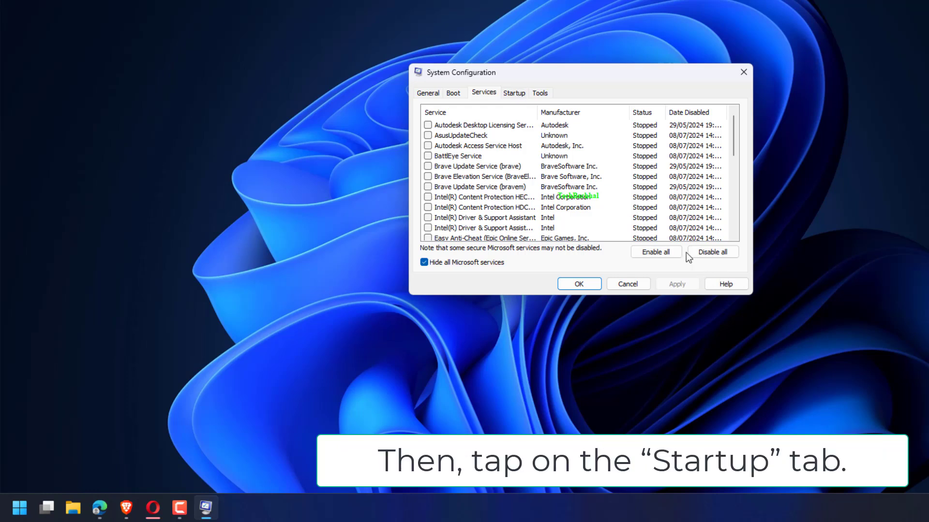
{"action": "left_click", "coordinate": [513, 92]}
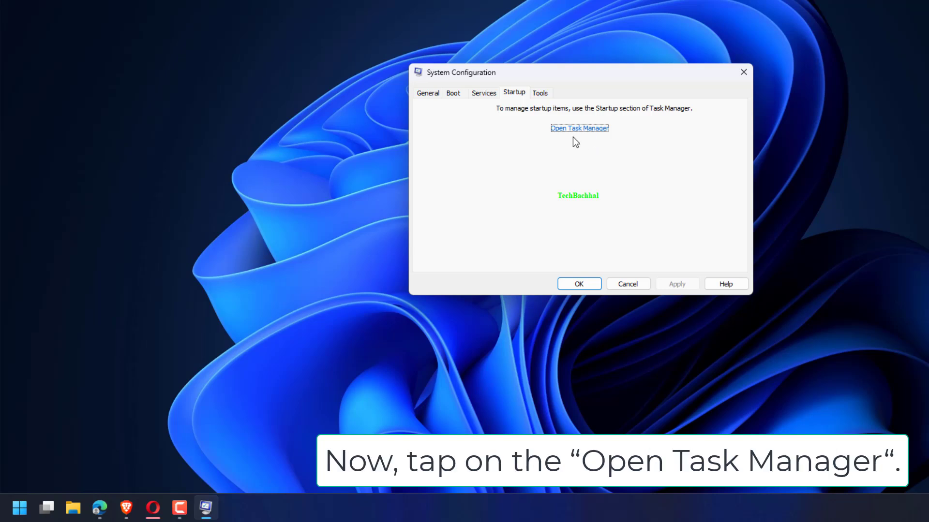
{"action": "left_click", "coordinate": [579, 128]}
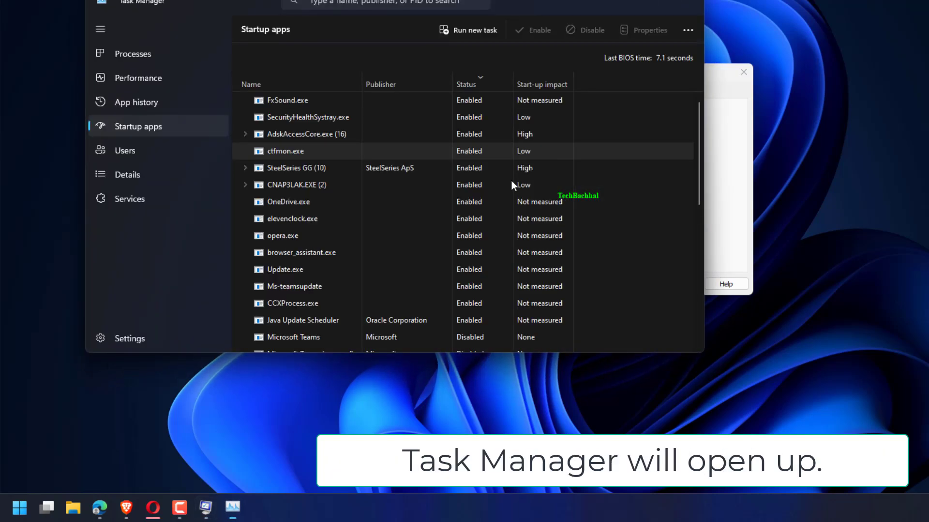
{"action": "right_click", "coordinate": [290, 119]}
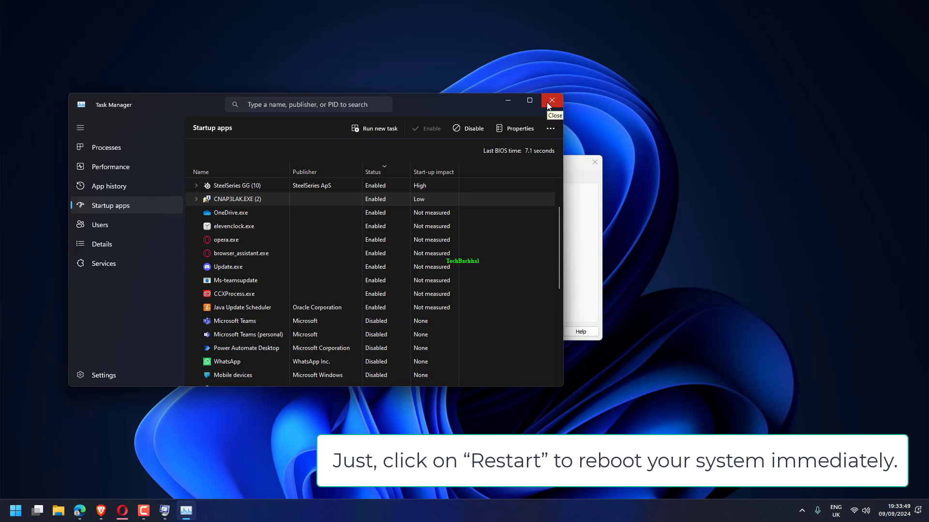
{"action": "left_click", "coordinate": [551, 100]}
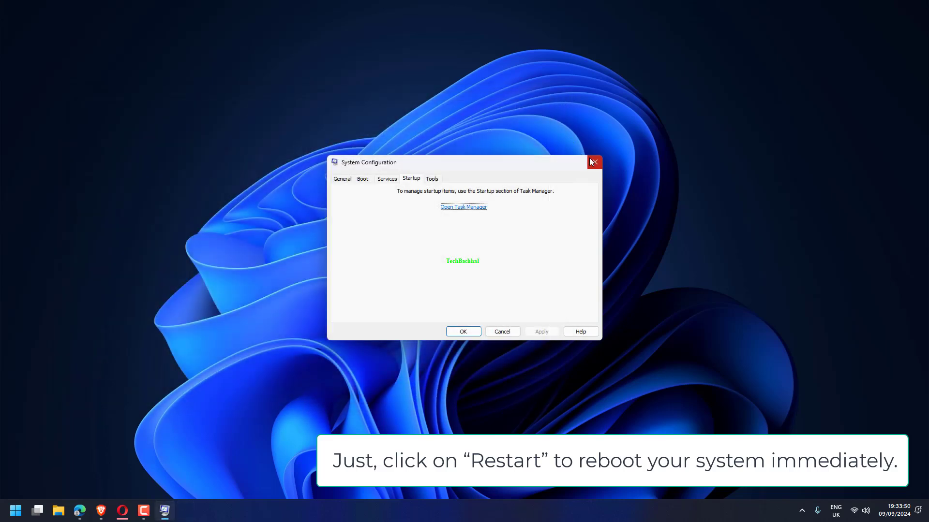